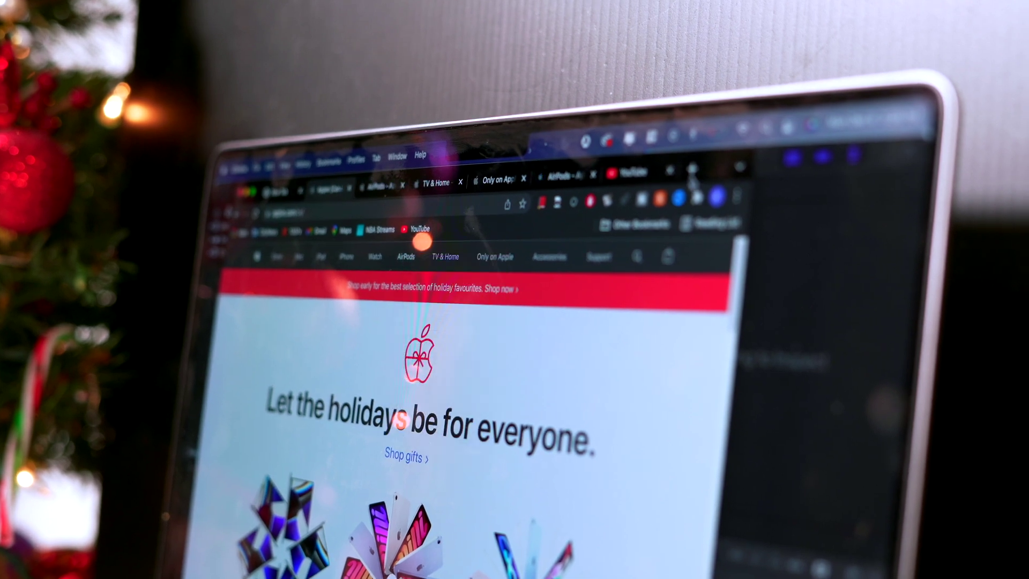
- Bring the YouTube tab to the front so its home feed shows instead of Apple's page
left_click(630, 171)
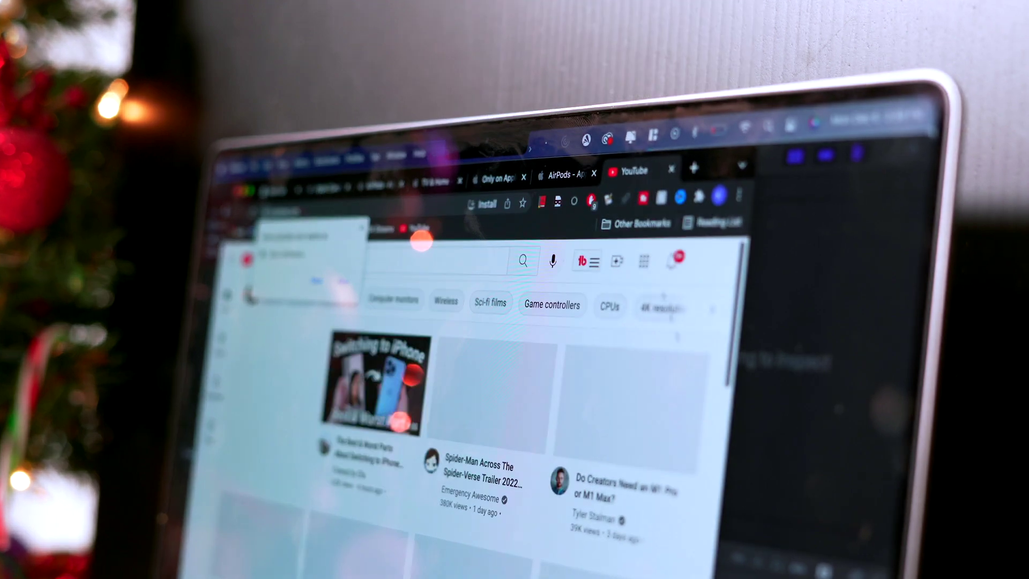